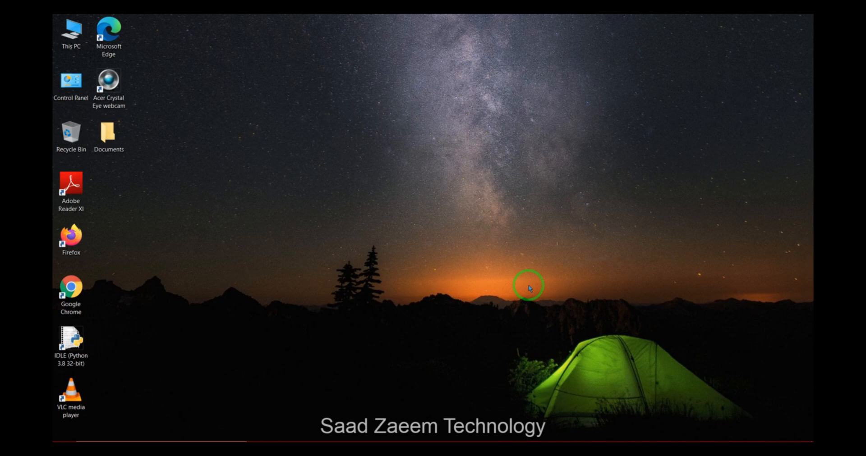
pyautogui.moveTo(187, 362)
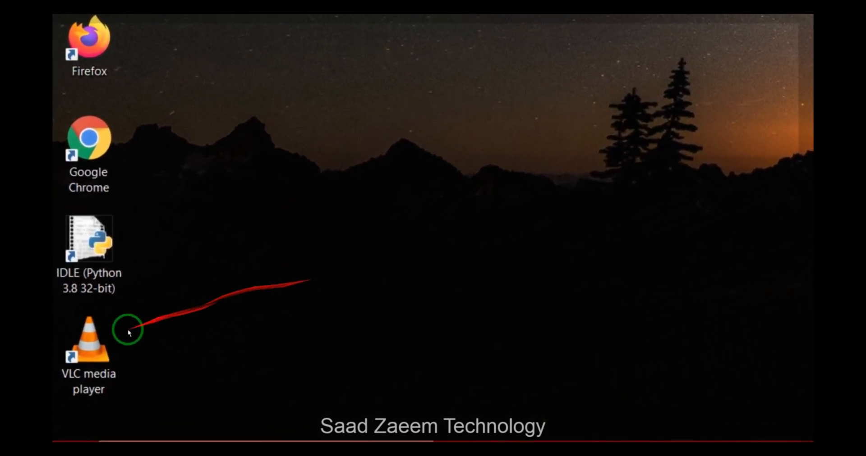
# Open the Start menu and bring up its power options
pyautogui.click(78, 431)
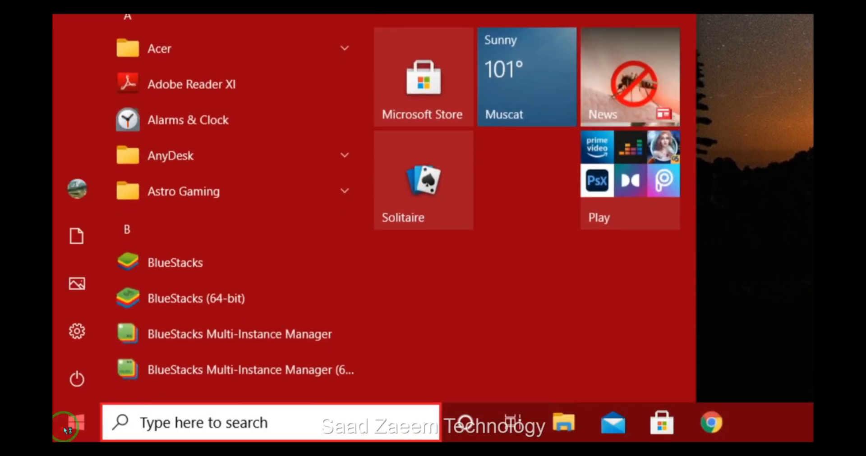
pyautogui.click(77, 381)
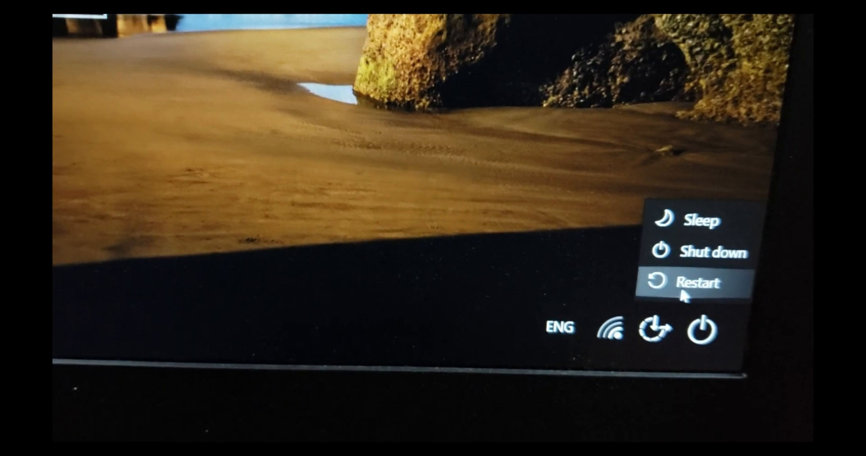
# Shift-restart the PC from the lock screen's power menu into Startup Settings
pyautogui.click(698, 283)
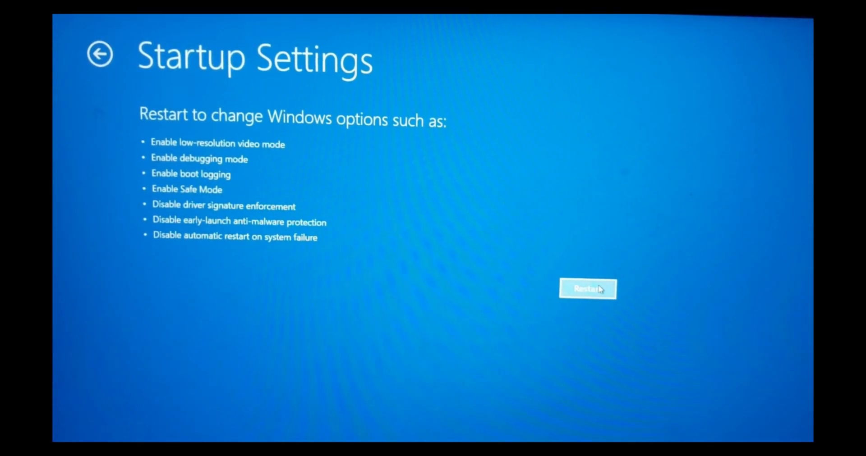
pyautogui.click(586, 288)
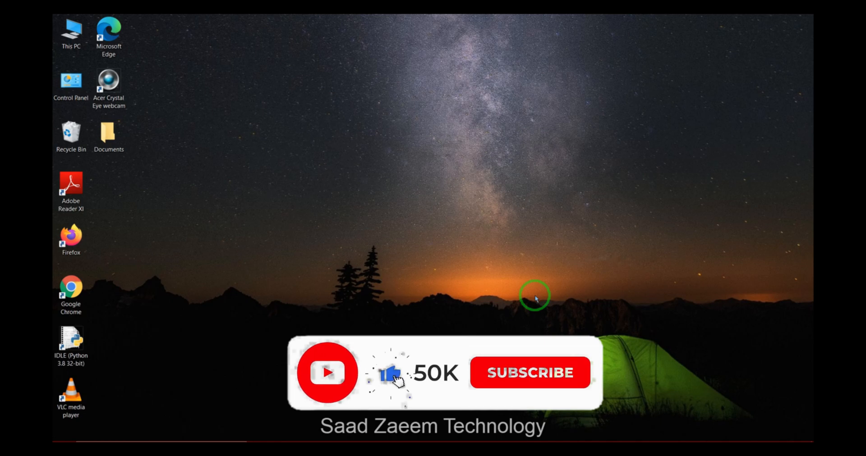
pyautogui.click(530, 373)
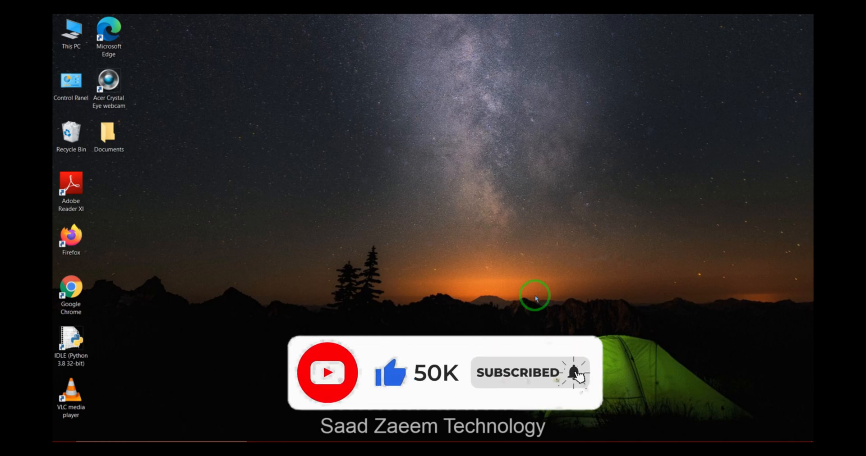